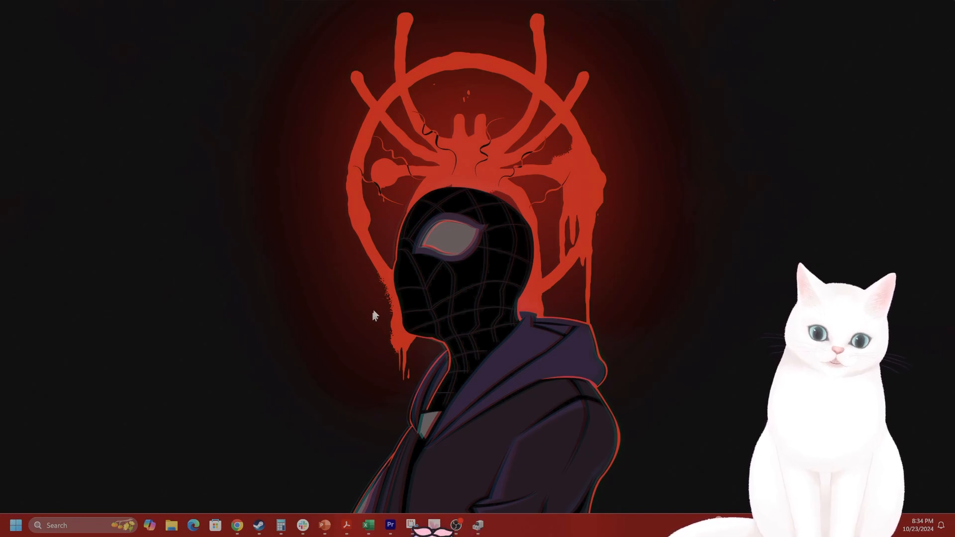
mouse_move(341, 325)
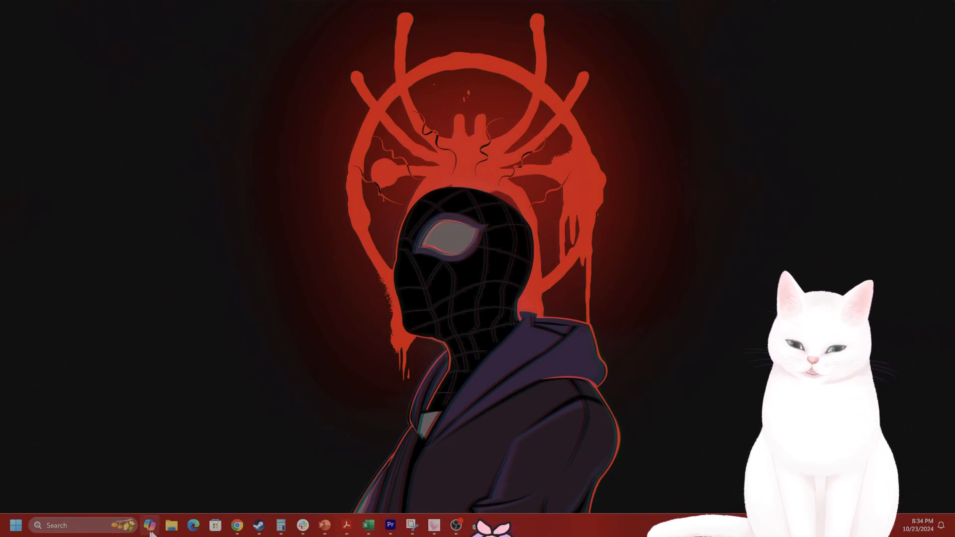
click(170, 526)
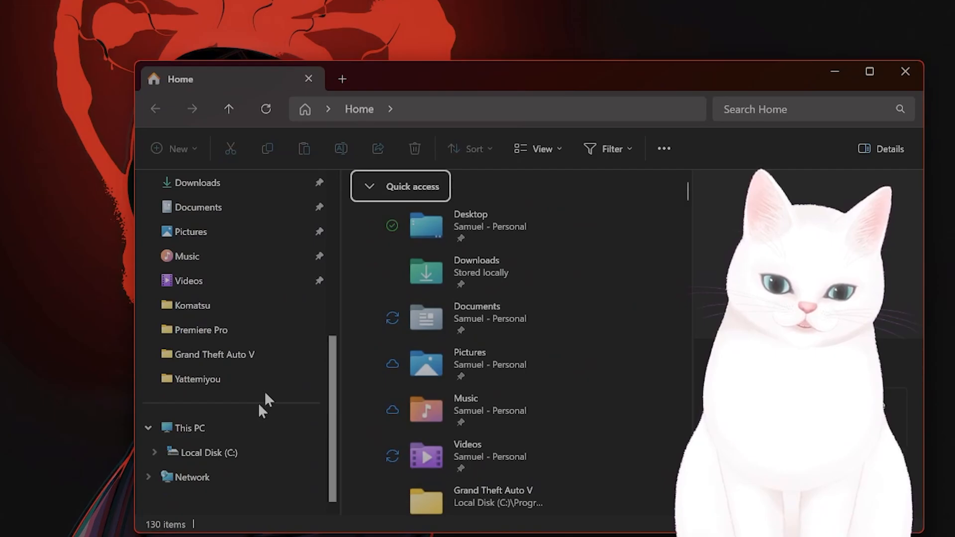
click(207, 452)
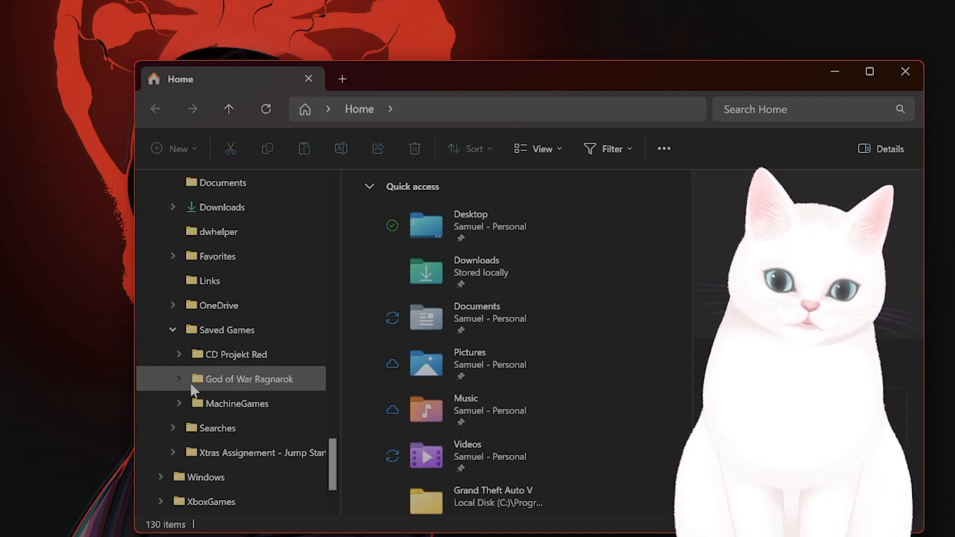
click(178, 379)
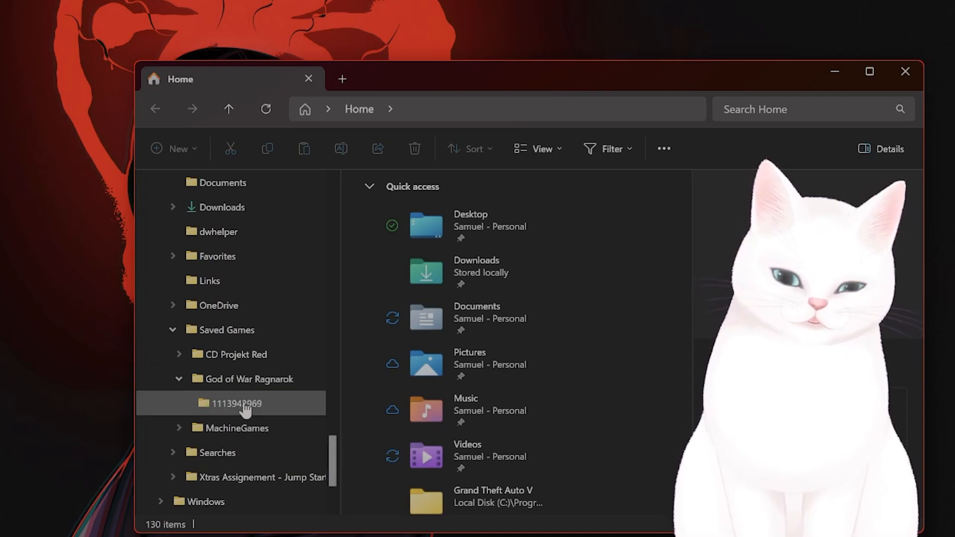
double_click(237, 403)
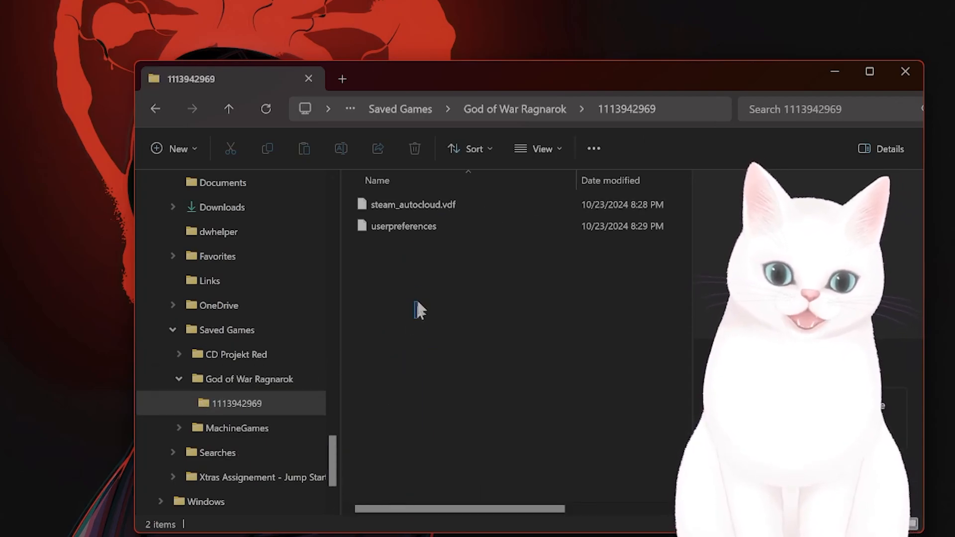
Select the 0-byte userpreferences file so its details show in the side pane
click(404, 226)
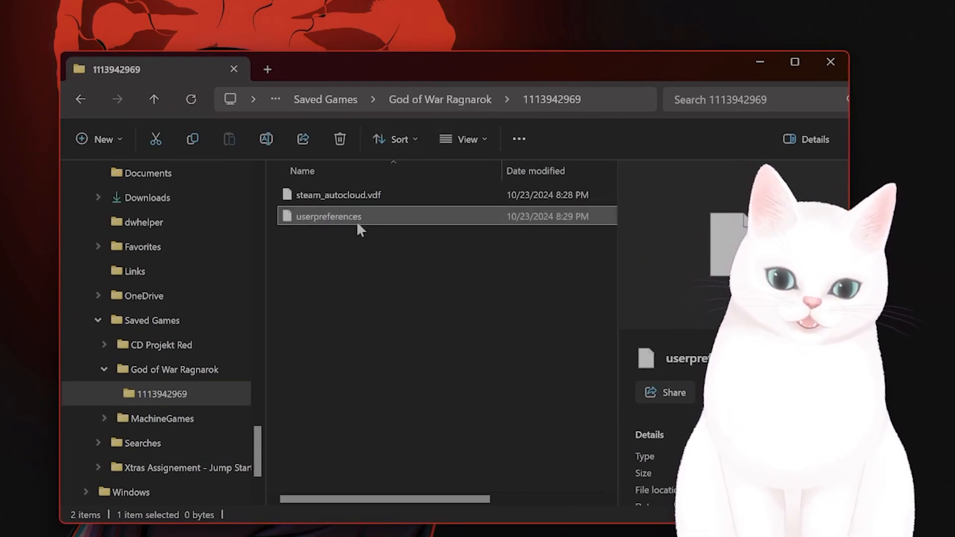
mouse_move(329, 216)
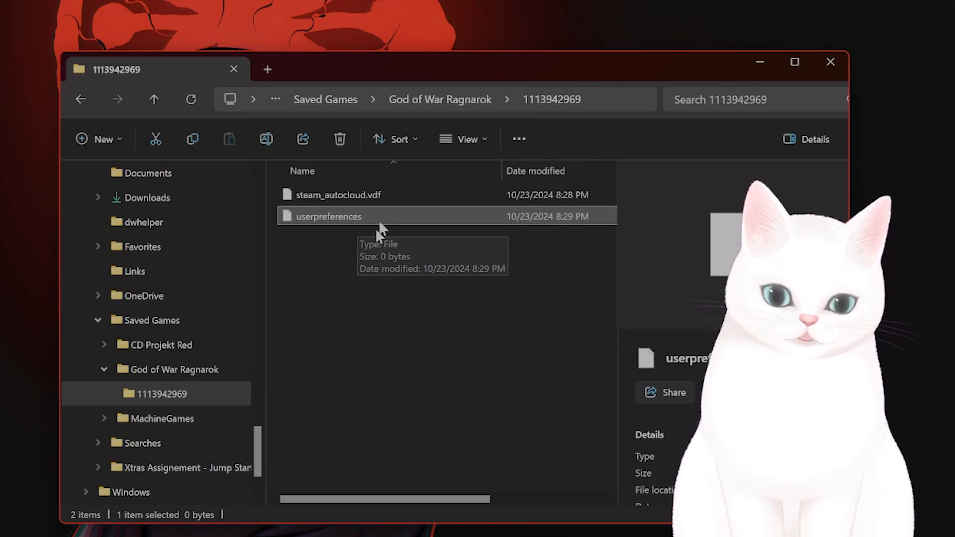
mouse_move(499, 319)
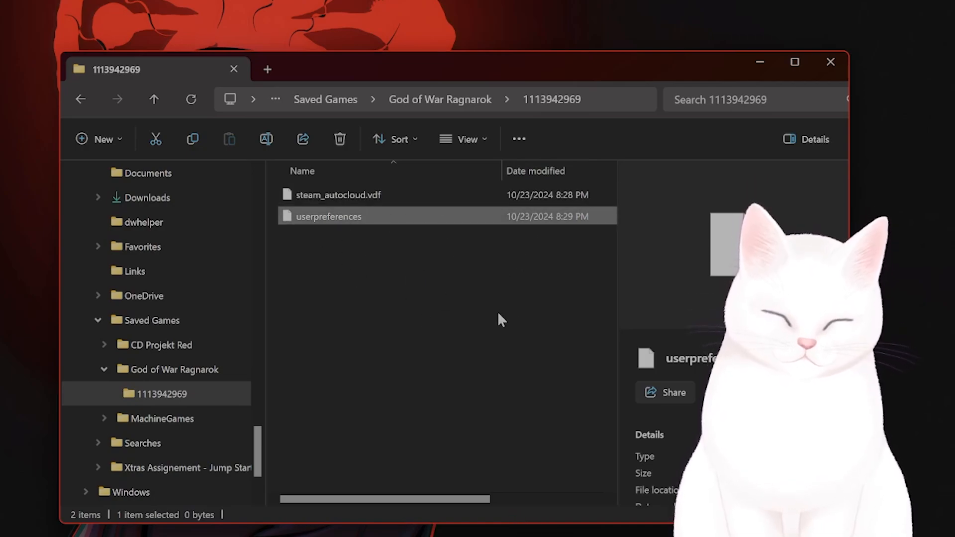